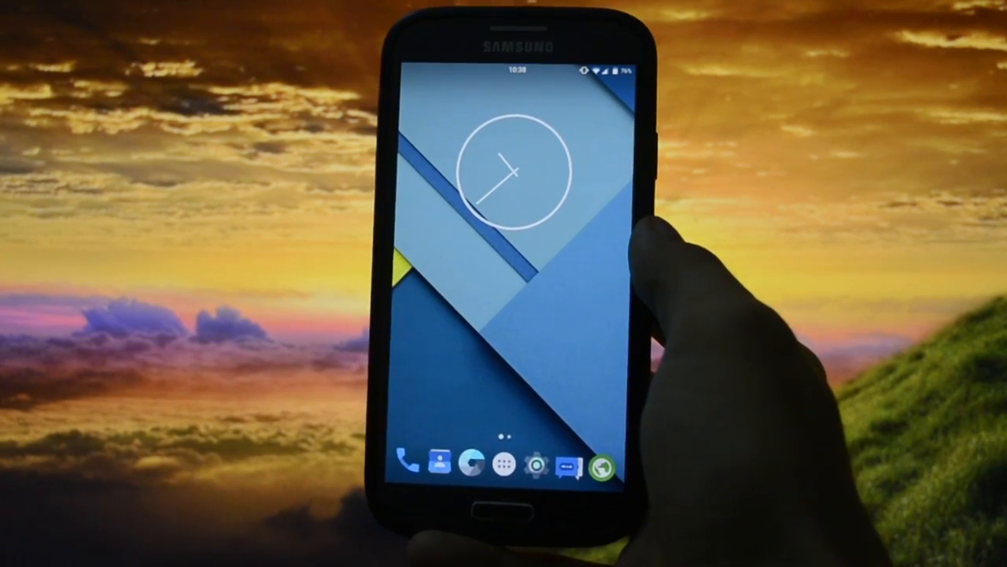
# - Swipe down from the top of the home screen to reach the system settings
pyautogui.moveTo(543, 71); pyautogui.dragTo(543, 315)
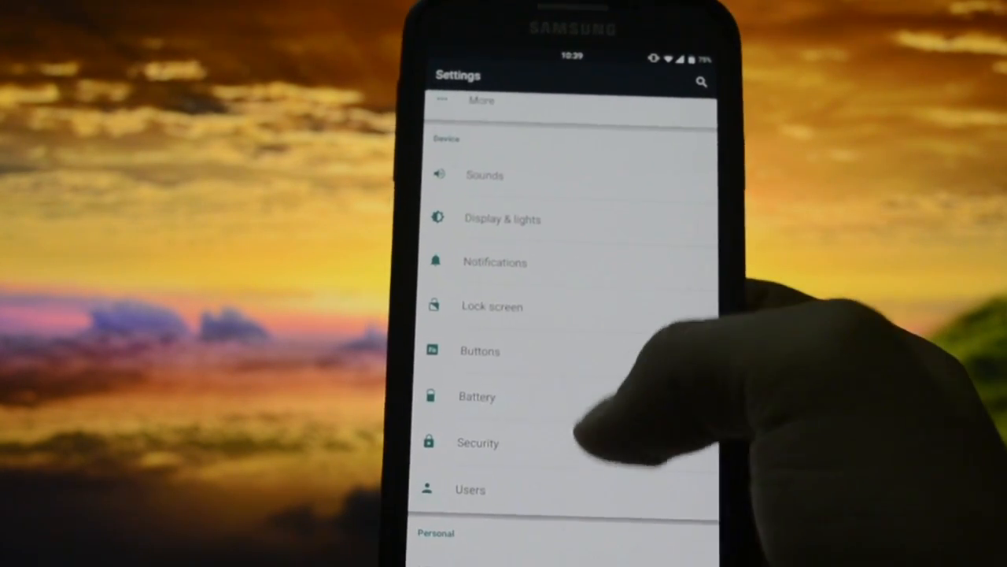
# - Scroll to the Personal section and enter the Status bar settings screen
pyautogui.scroll(3)
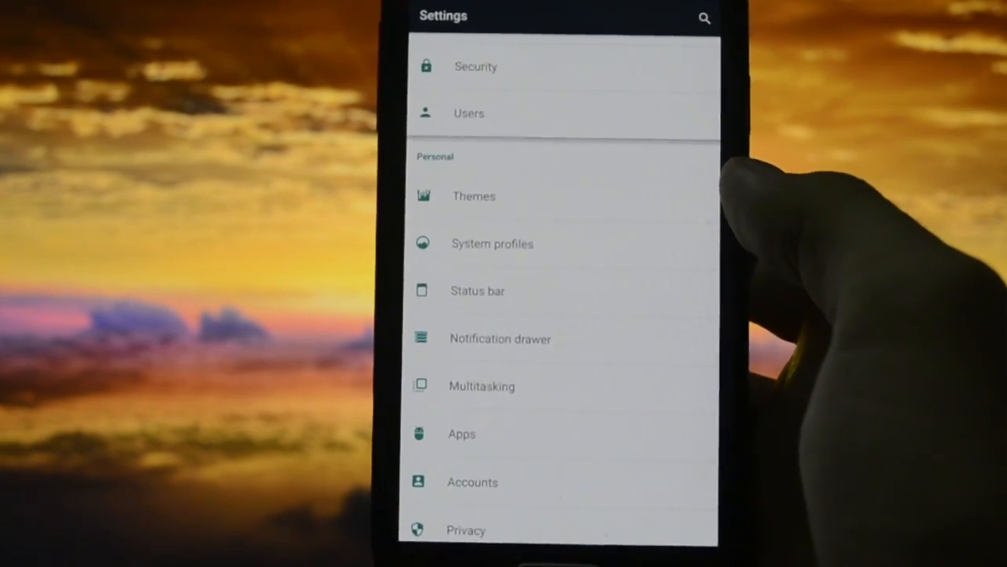
pyautogui.scroll(-3)
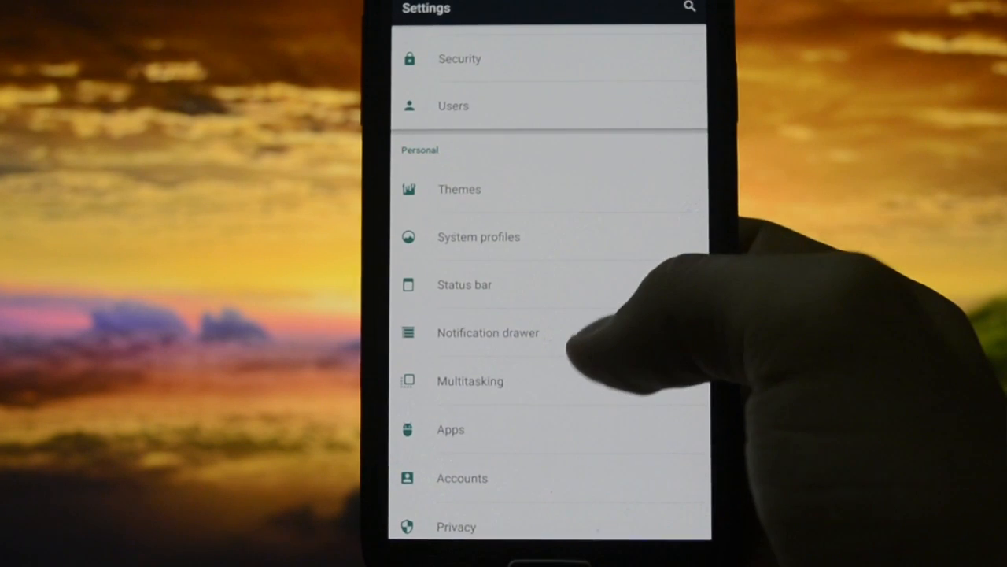
pyautogui.scroll(3)
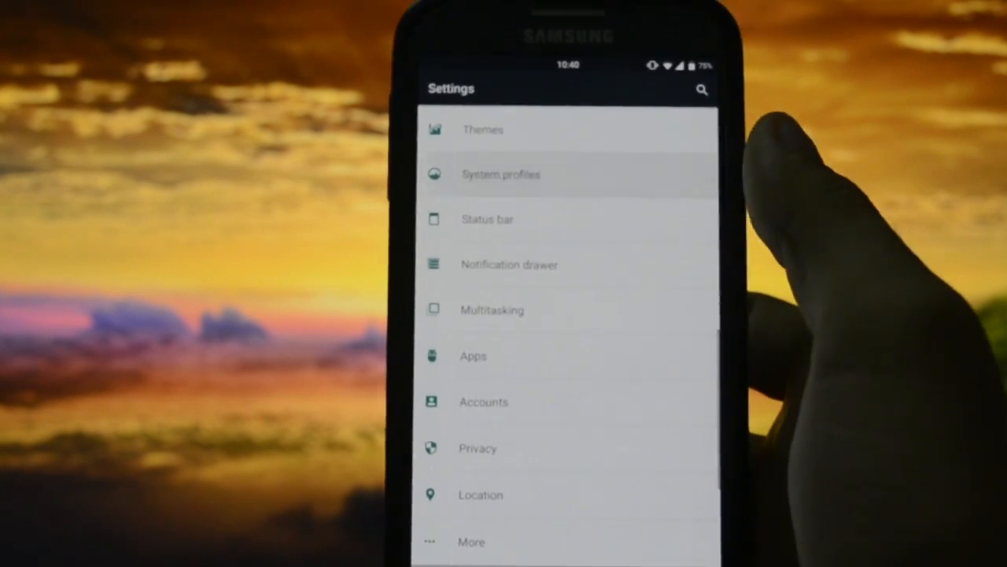
pyautogui.click(501, 174)
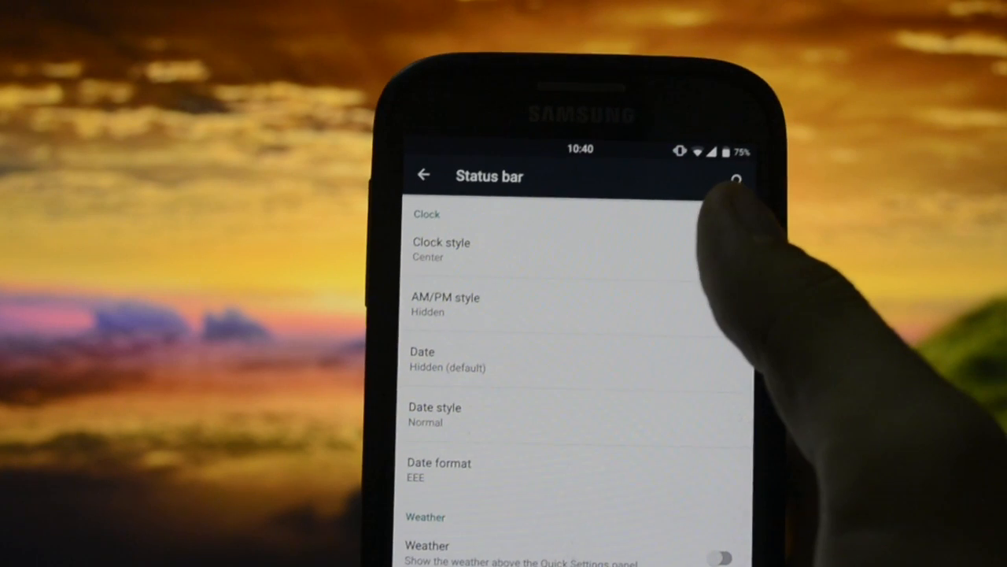
# - Set AM/PM style to Small, Date to Normal and choose a day-and-date format
pyautogui.click(441, 248)
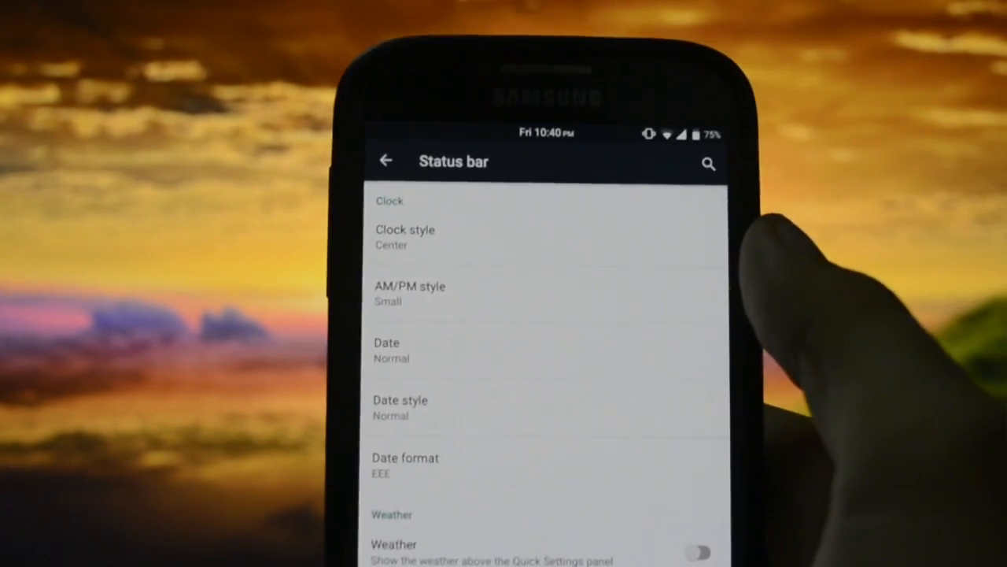
pyautogui.scroll(-3)
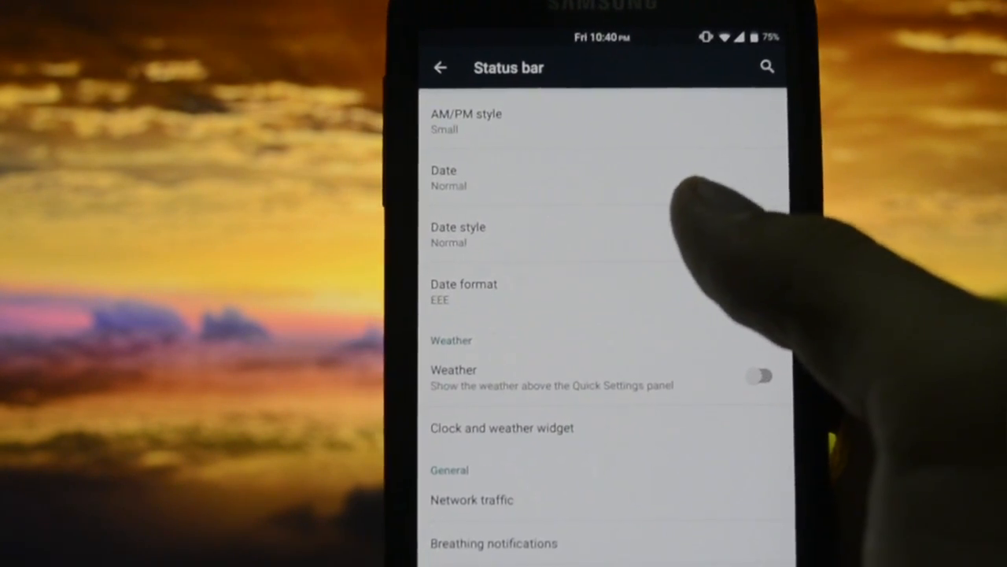
pyautogui.click(464, 291)
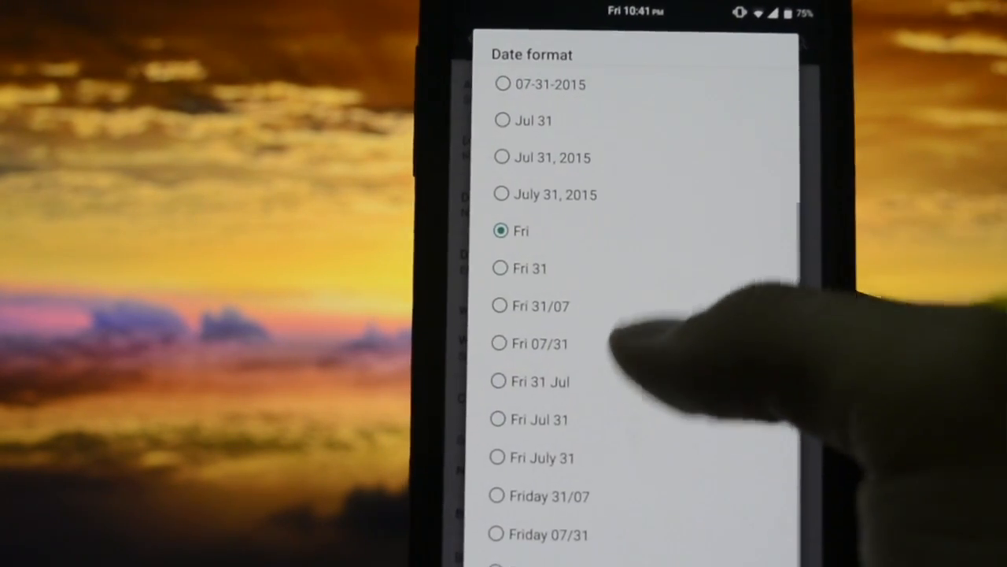
pyautogui.click(519, 229)
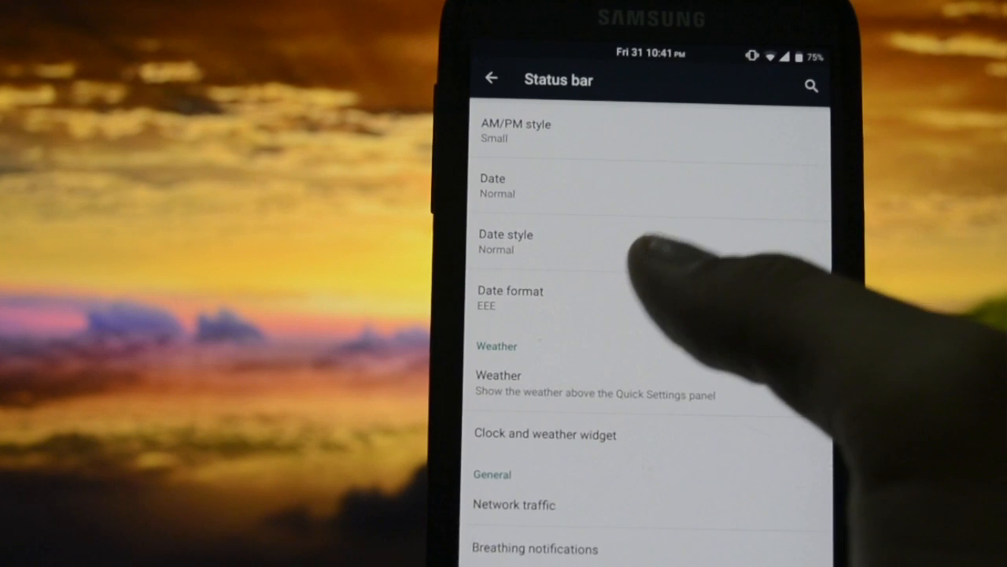
pyautogui.click(509, 298)
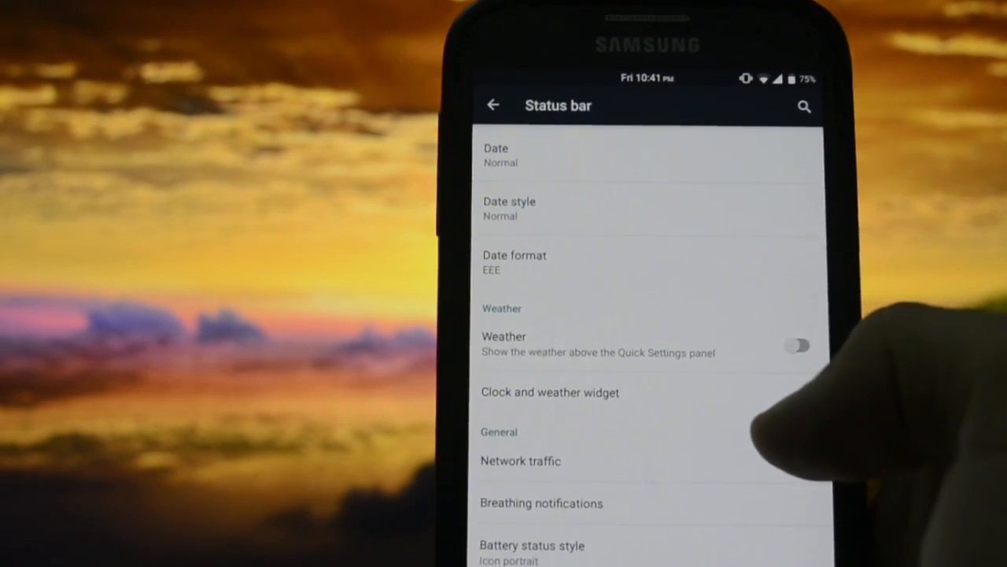
# - In Clock and weather widget settings, dismiss the location error and set custom location Bucharest
pyautogui.click(797, 345)
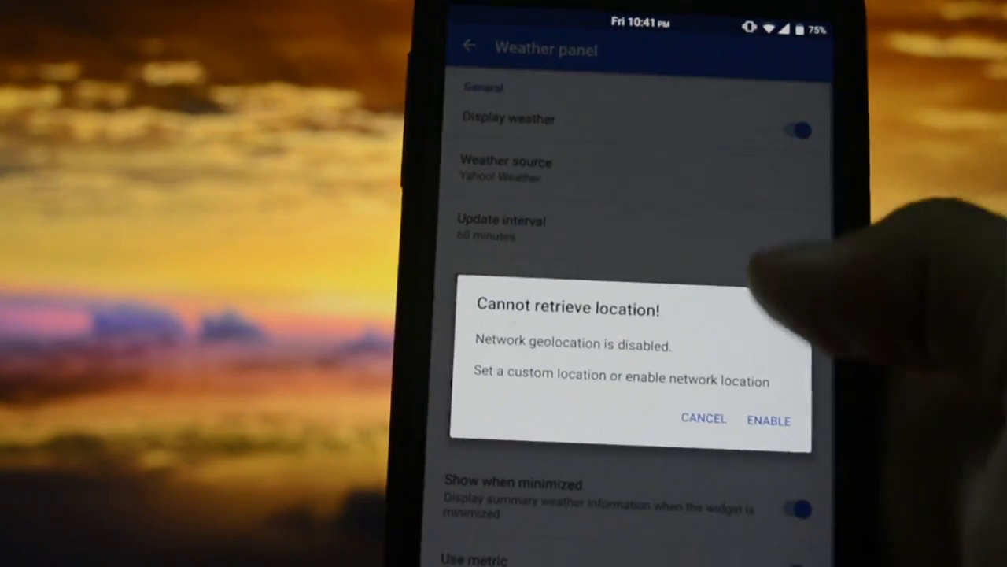
pyautogui.click(703, 418)
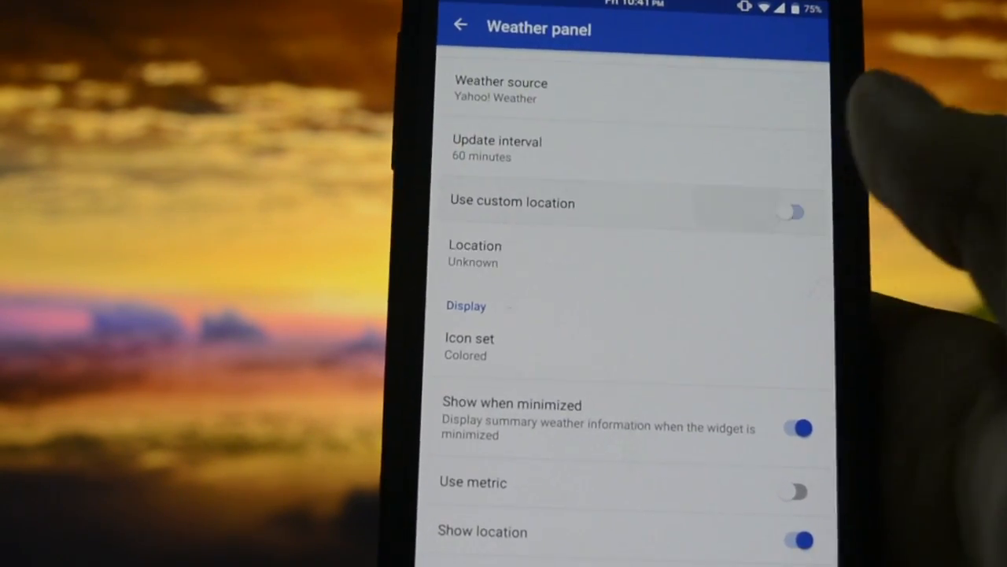
pyautogui.click(475, 253)
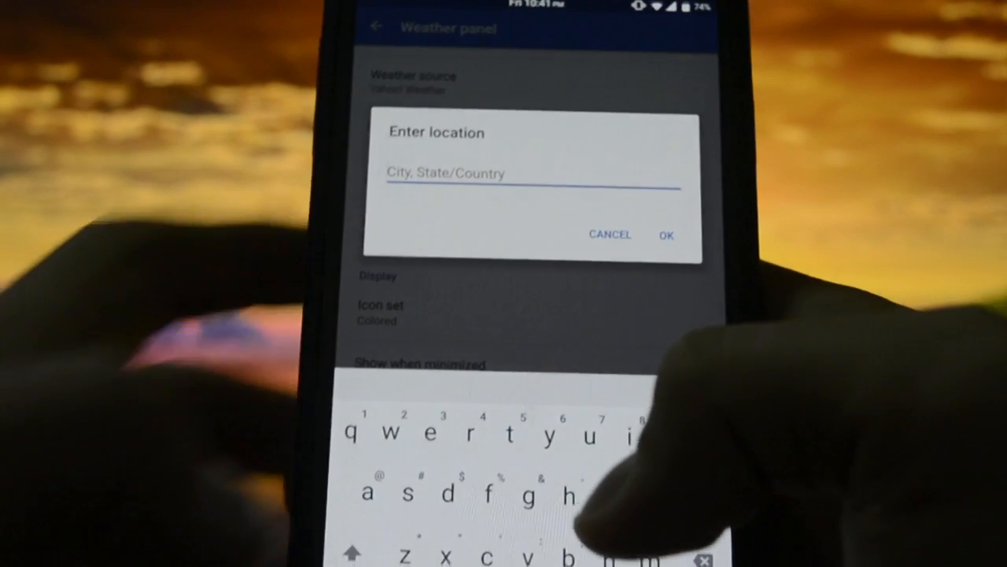
pyautogui.write('Buchare')
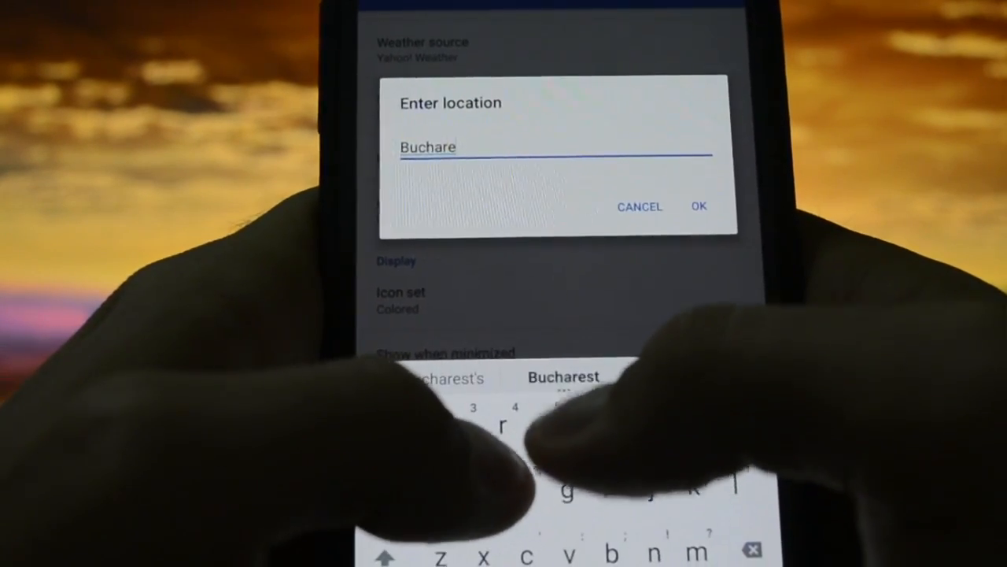
pyautogui.click(563, 377)
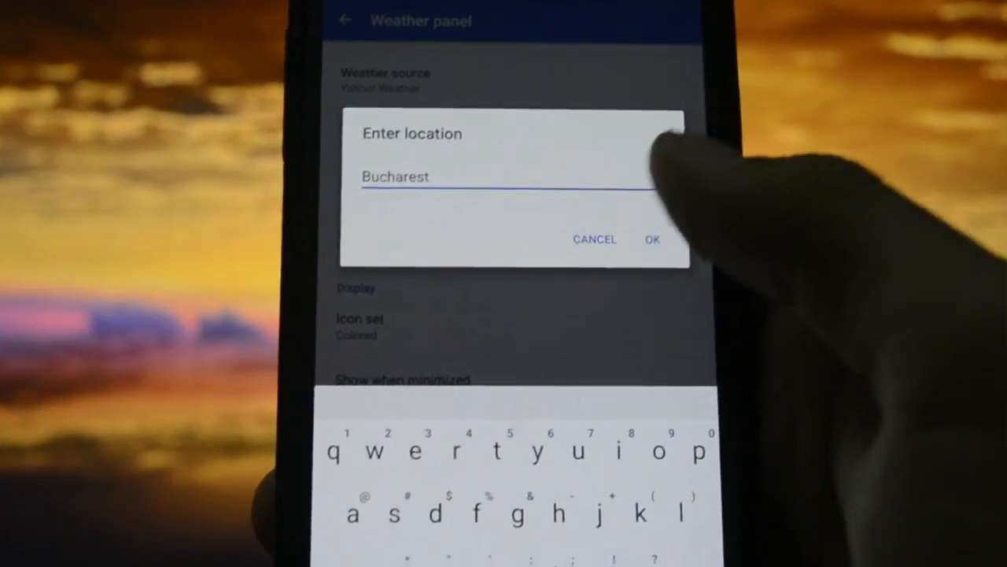
pyautogui.click(651, 239)
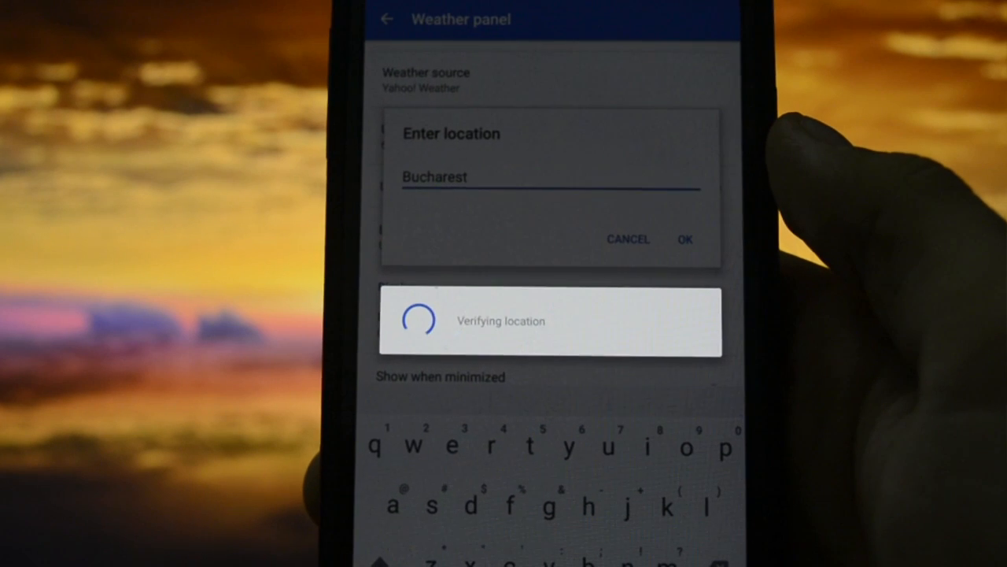